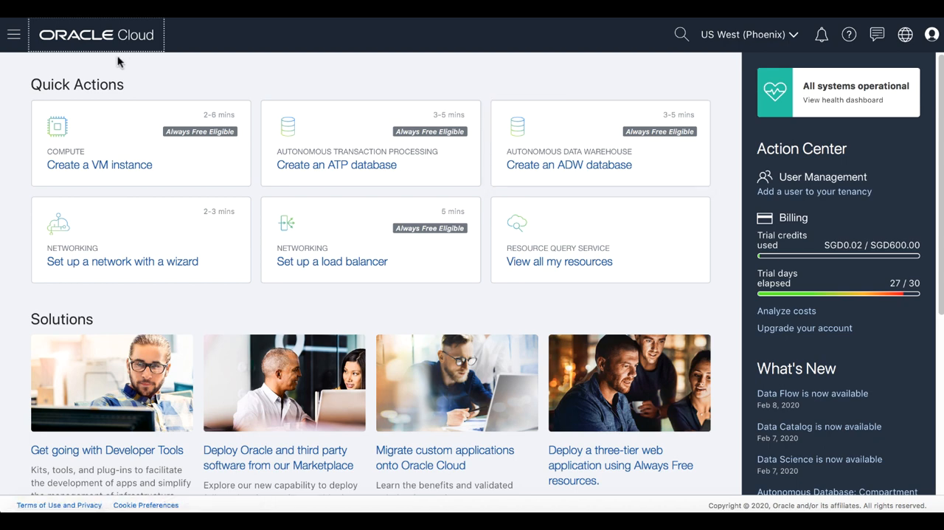
# Navigate from the console services menu to the Identity Users list
pyautogui.click(15, 35)
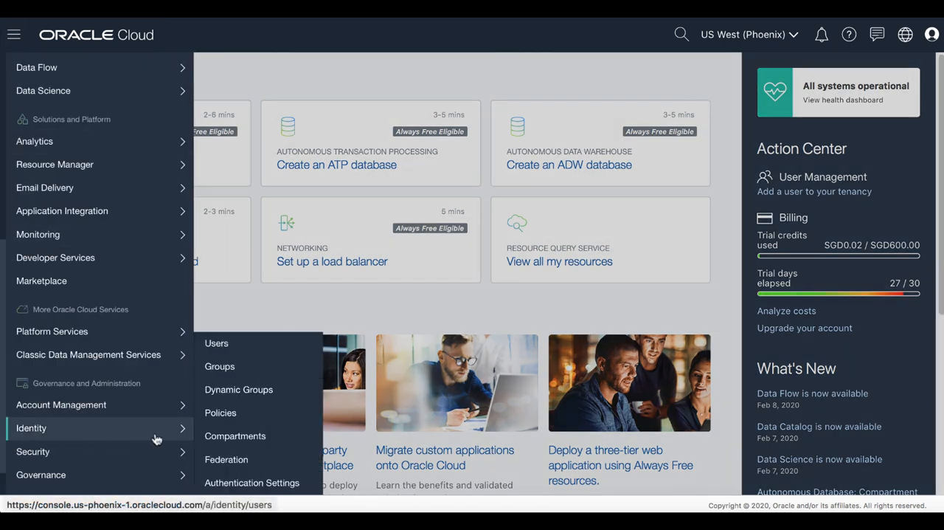
pyautogui.click(215, 342)
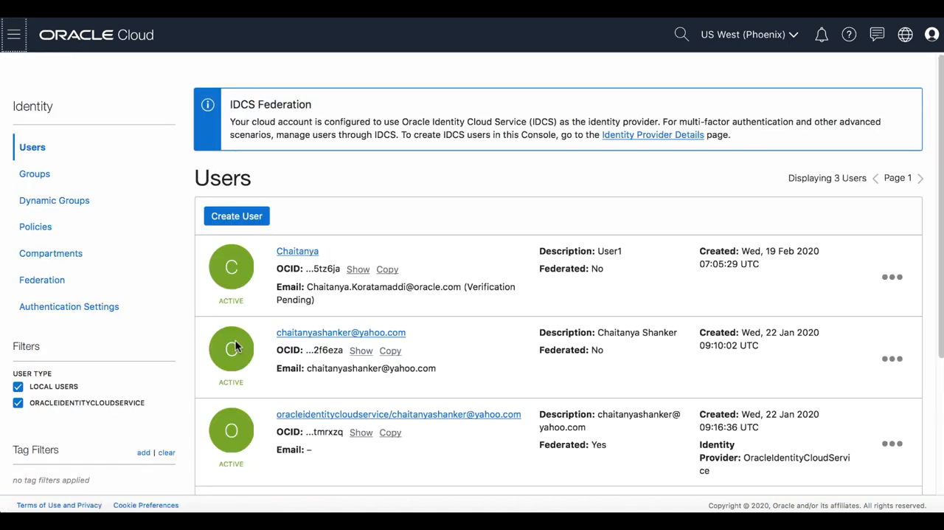
pyautogui.moveTo(307, 254)
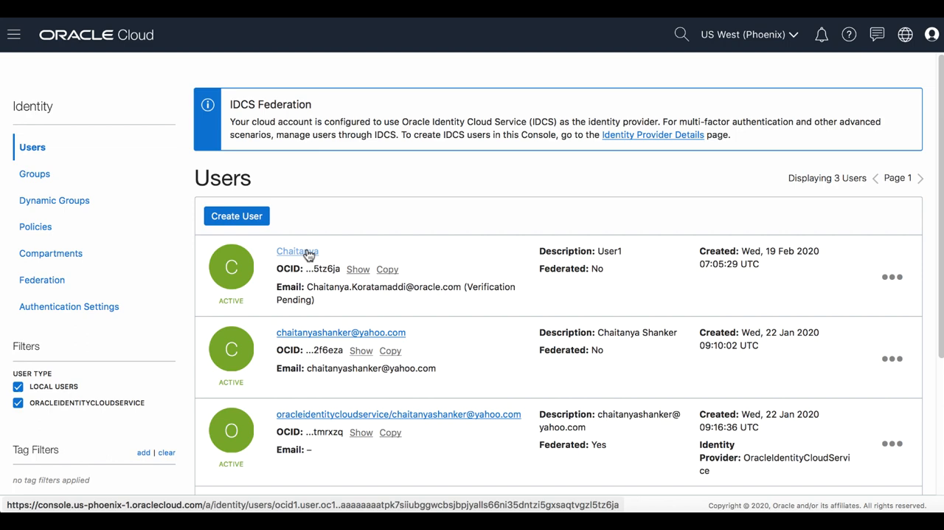
# Go into the User1 account details and its SMTP Credentials resource list
pyautogui.click(298, 250)
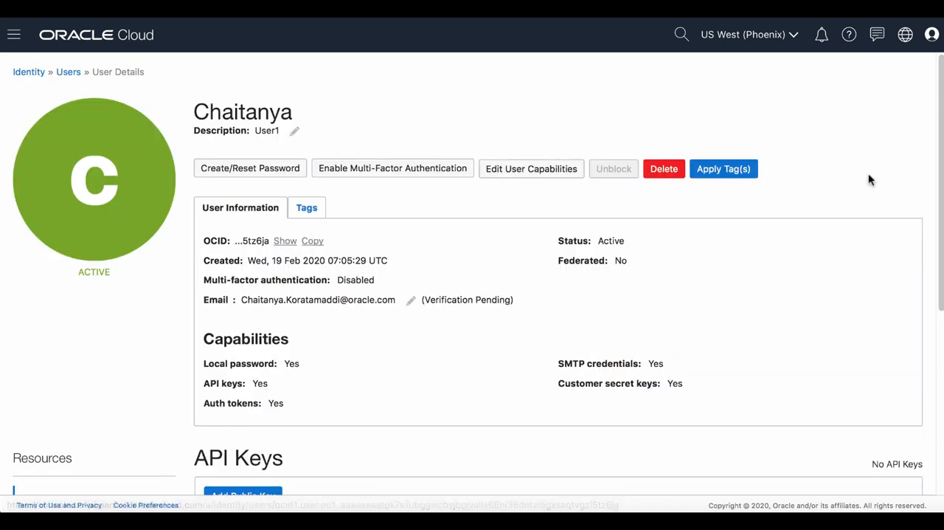
pyautogui.scroll(-3)
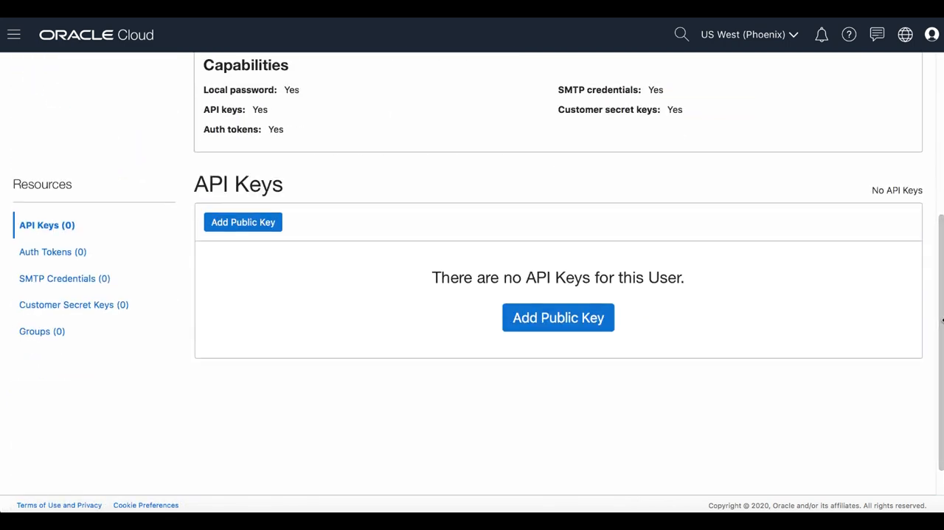
pyautogui.click(65, 277)
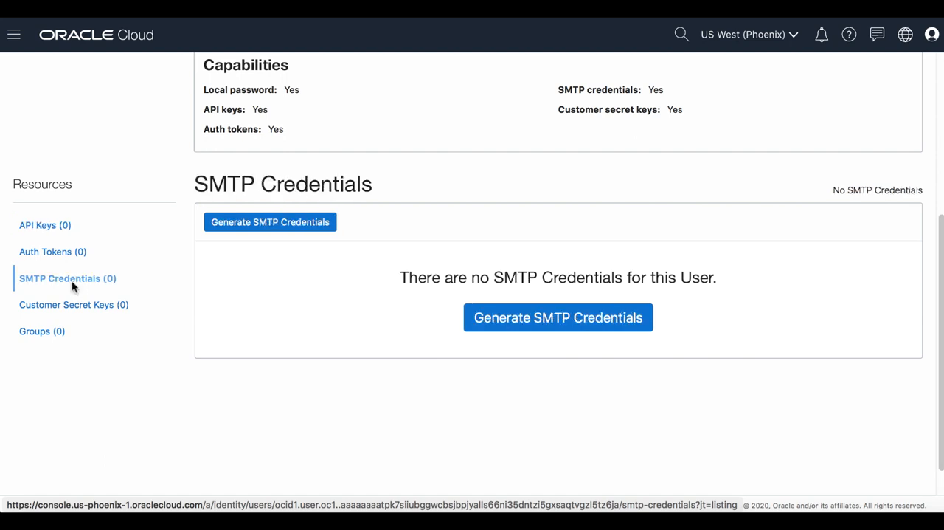
pyautogui.moveTo(522, 324)
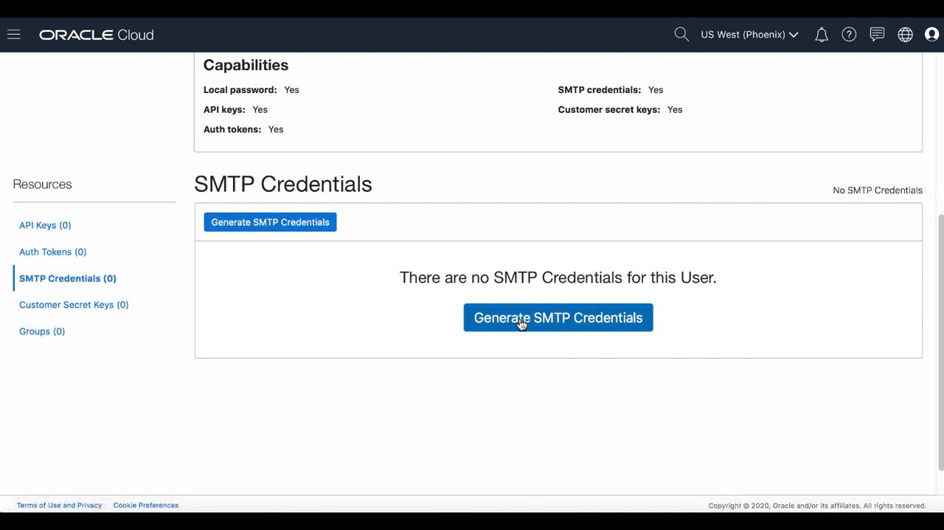
# Generate a new SMTP credential with its description and note the shown username and password
pyautogui.click(557, 317)
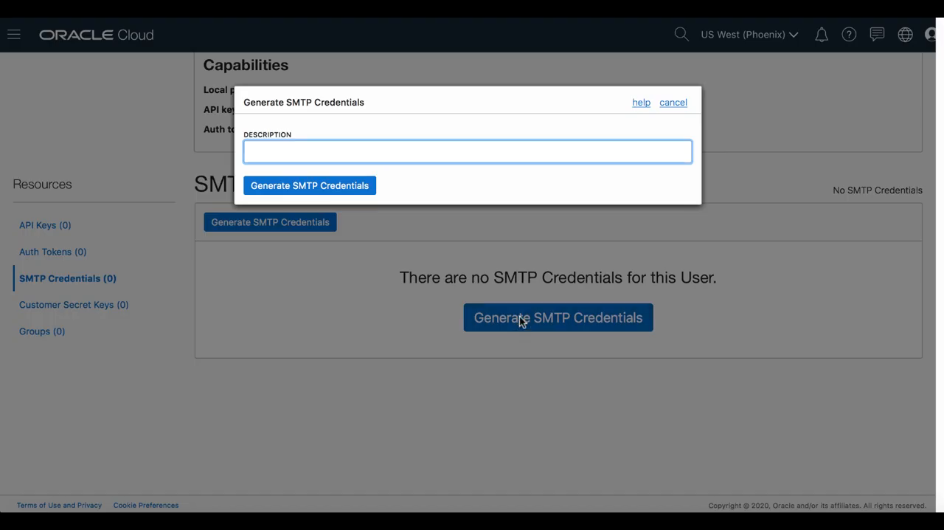
pyautogui.write('S')
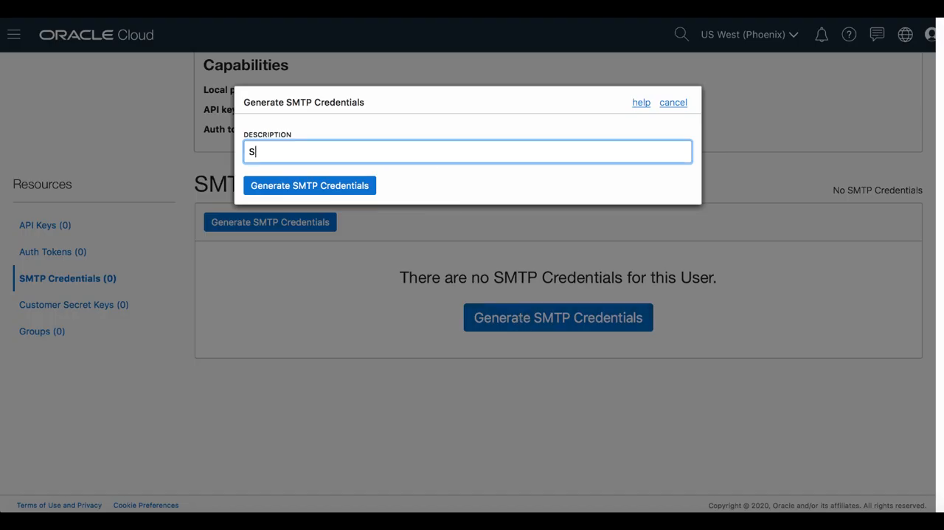
pyautogui.click(310, 186)
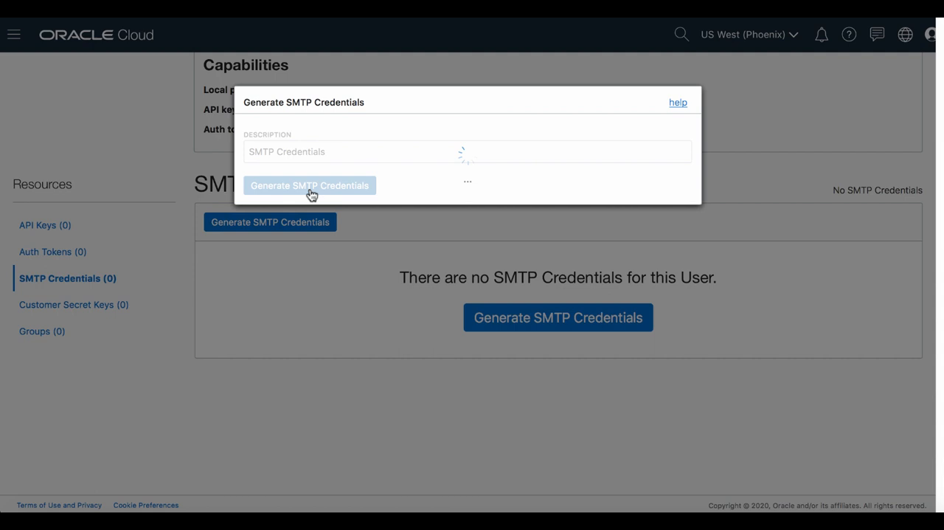
pyautogui.click(310, 186)
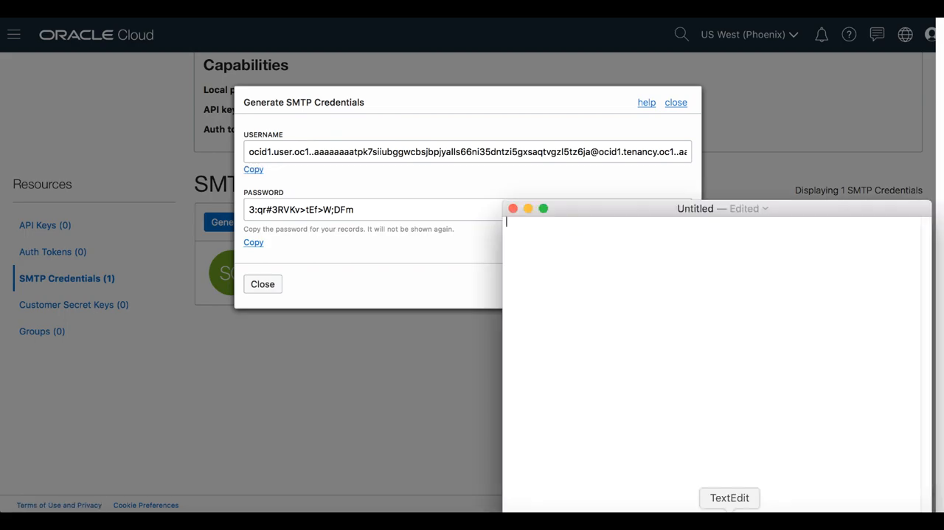
pyautogui.click(263, 283)
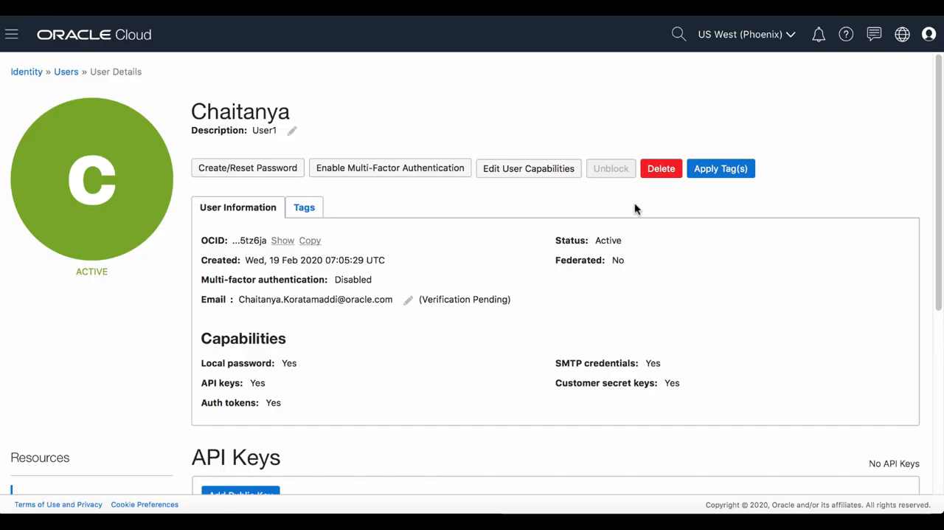
pyautogui.moveTo(19, 38)
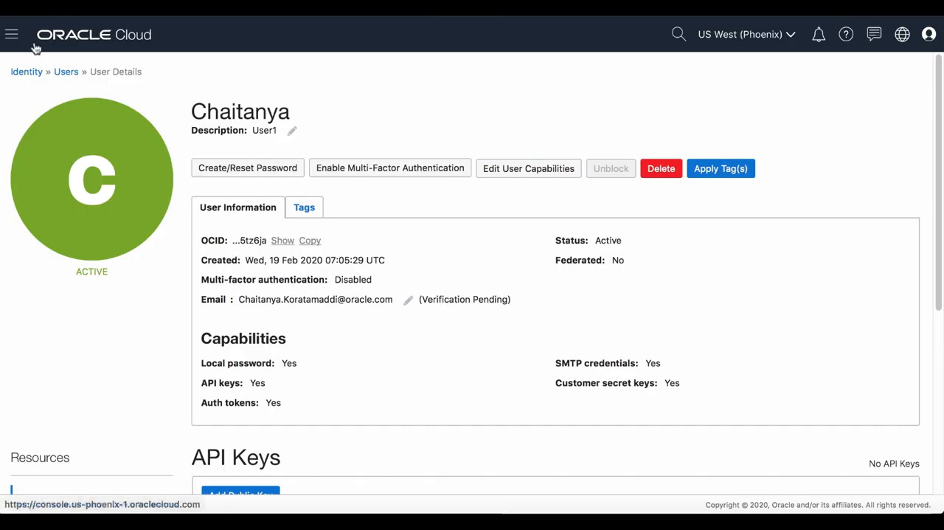
# Navigate to the Email Delivery approved senders list
pyautogui.click(28, 36)
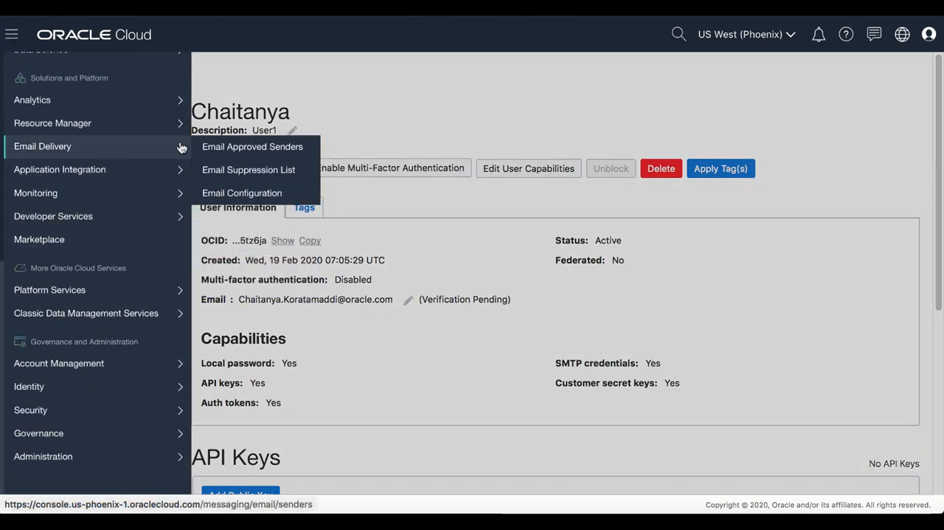
pyautogui.moveTo(252, 146)
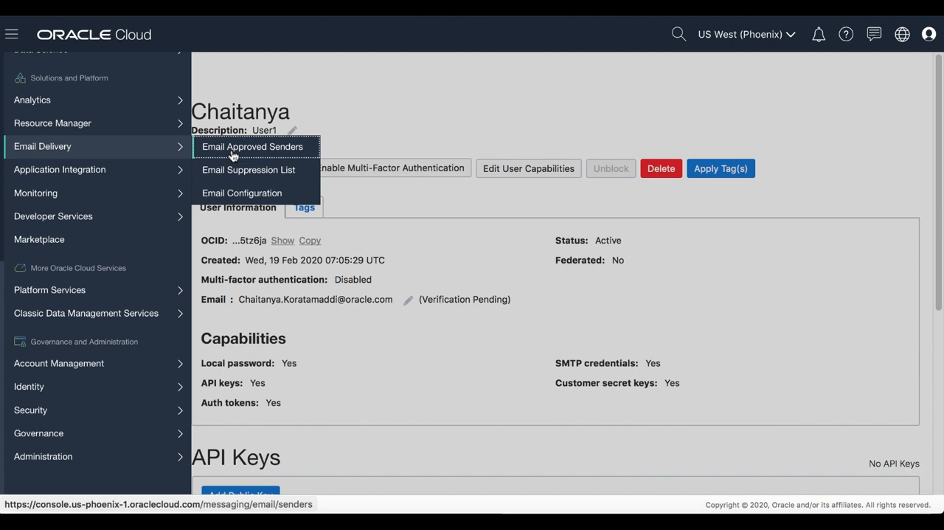
pyautogui.click(254, 146)
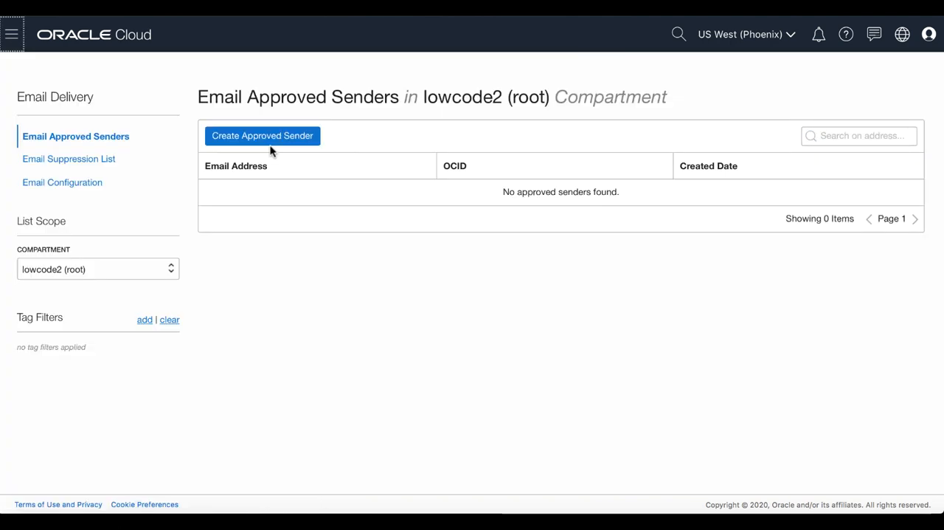
pyautogui.click(262, 136)
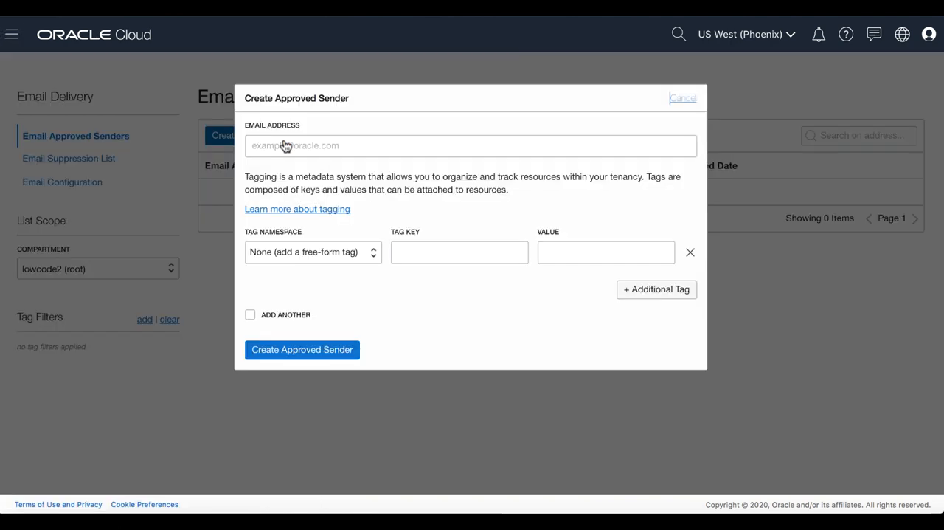
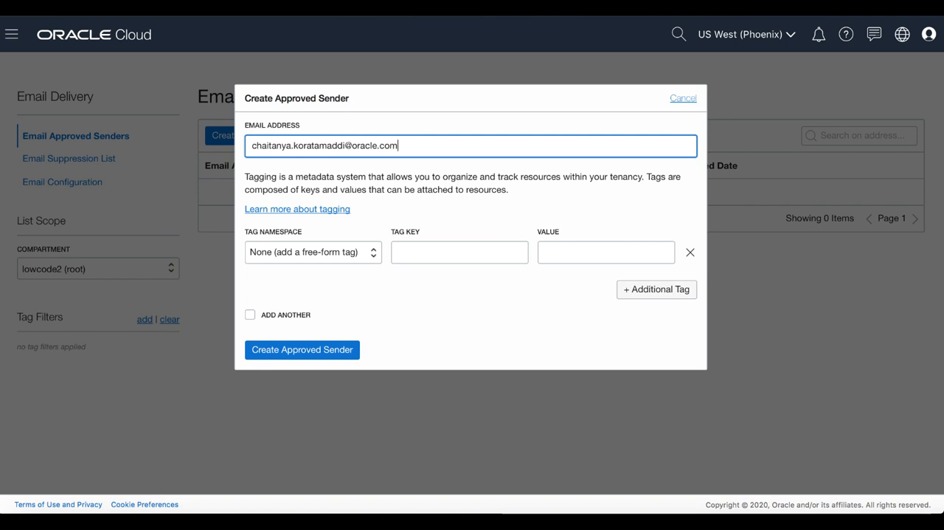
pyautogui.click(301, 349)
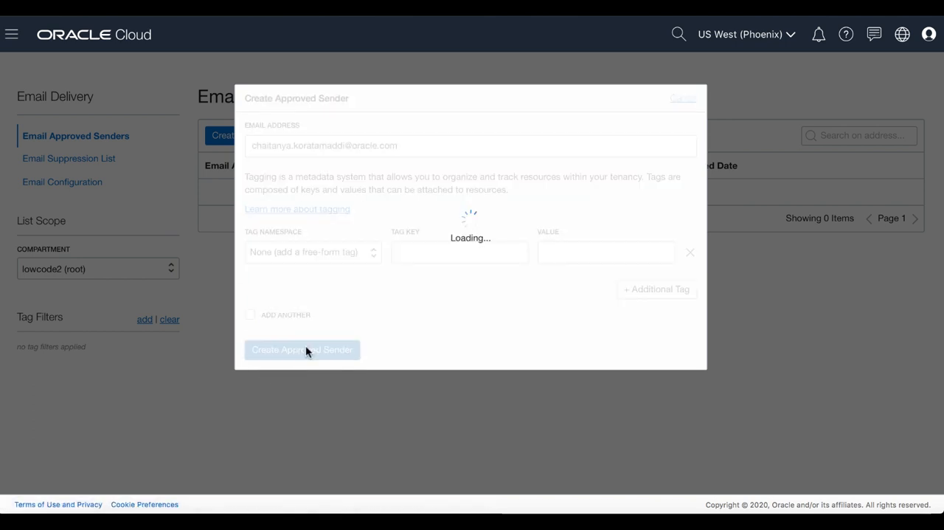
pyautogui.click(301, 349)
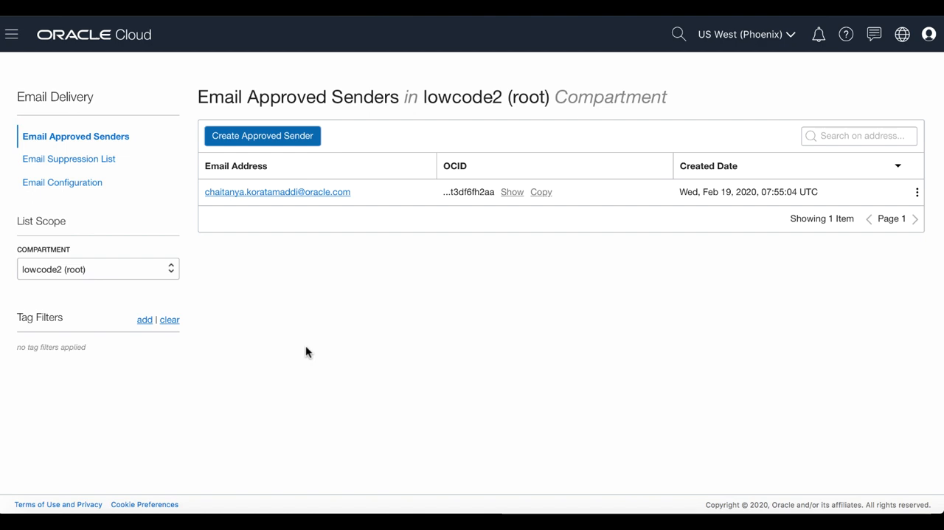
pyautogui.moveTo(89, 190)
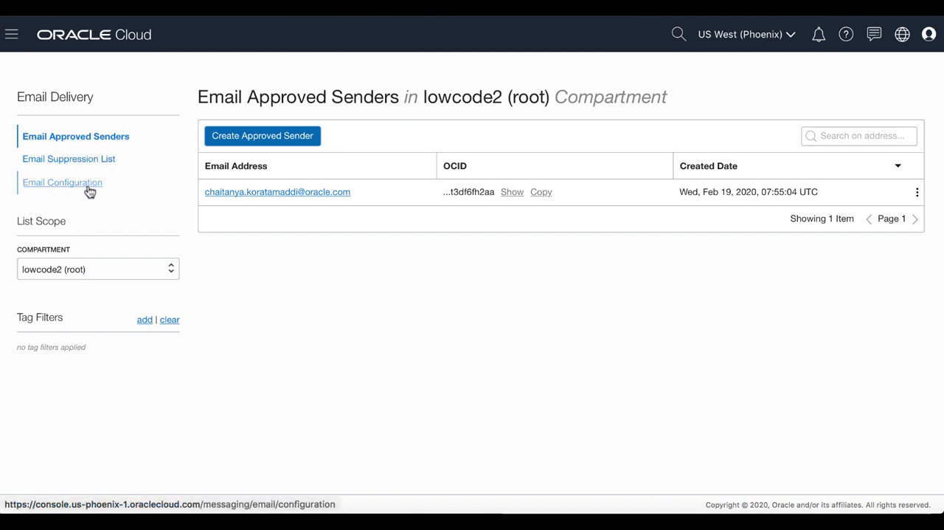
# View the Email Configuration page with the SMTP server name, ports 25 and 587, and TLS
pyautogui.click(61, 182)
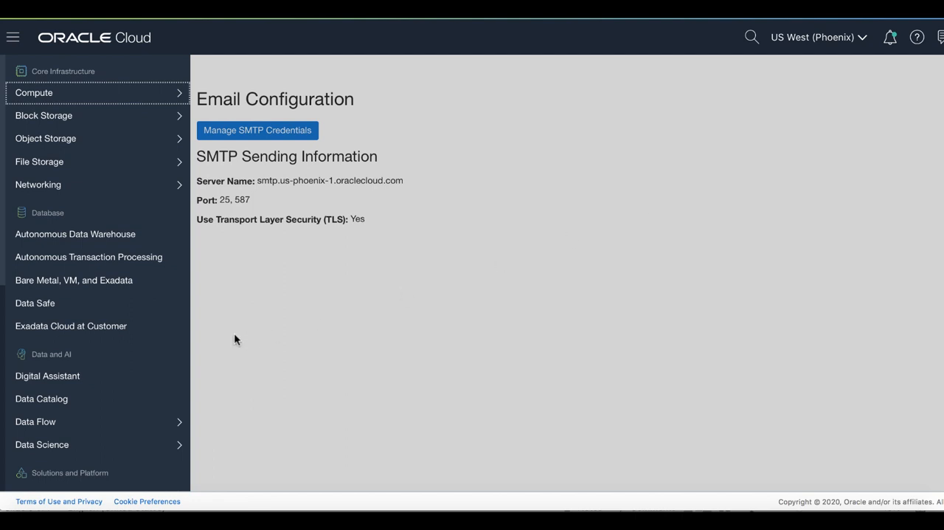
pyautogui.moveTo(89, 257)
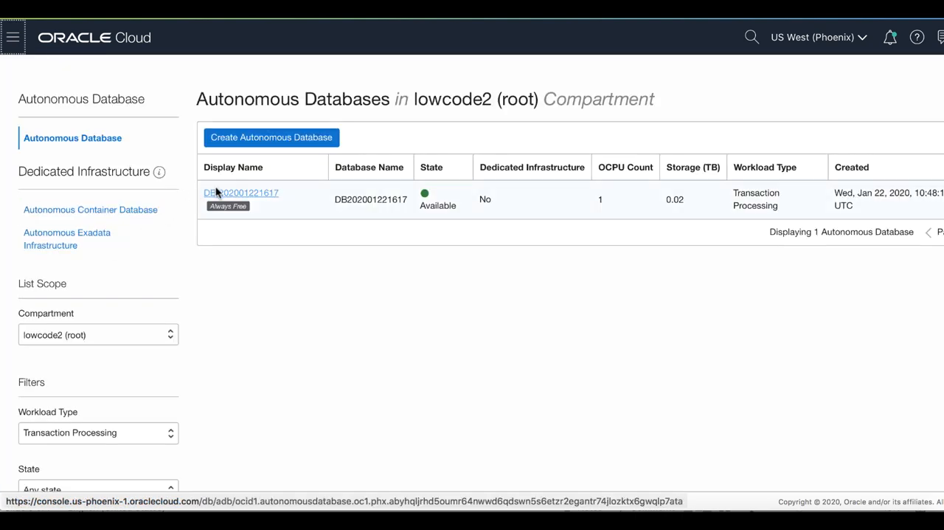
pyautogui.click(240, 191)
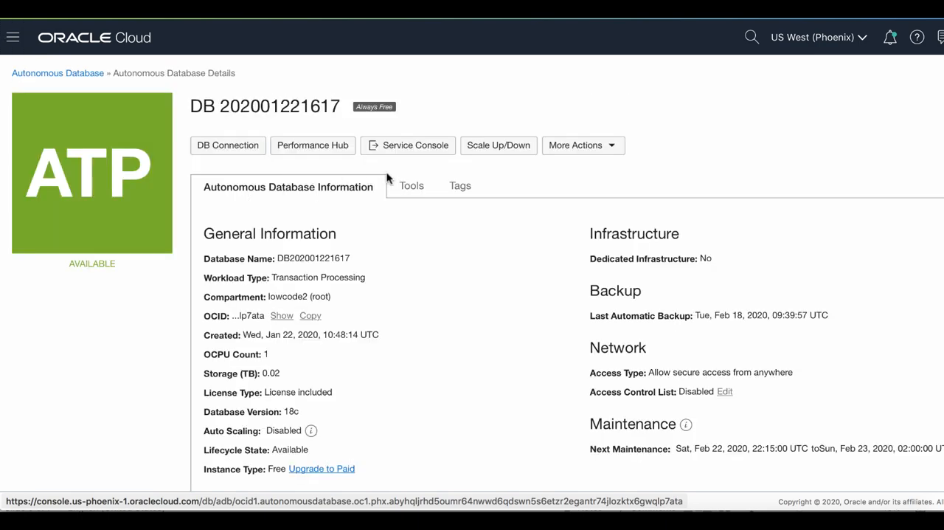
pyautogui.click(411, 185)
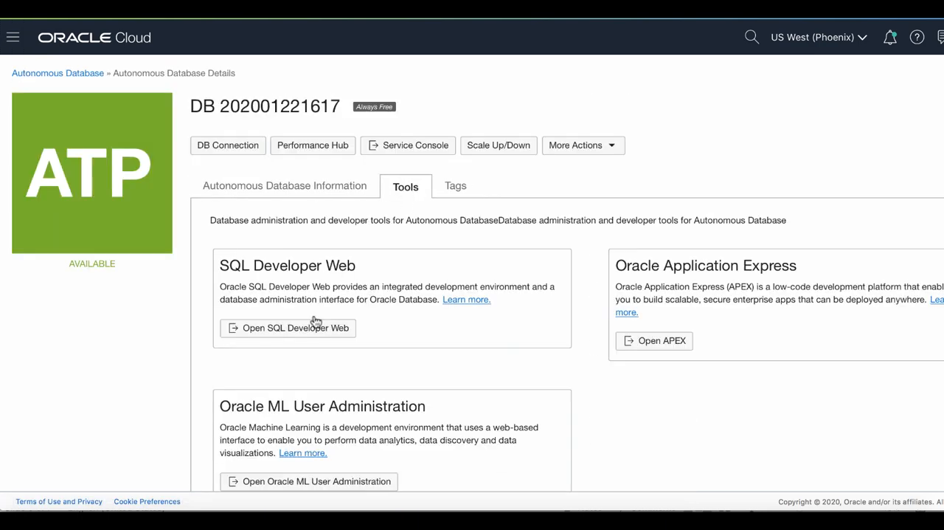
pyautogui.click(287, 327)
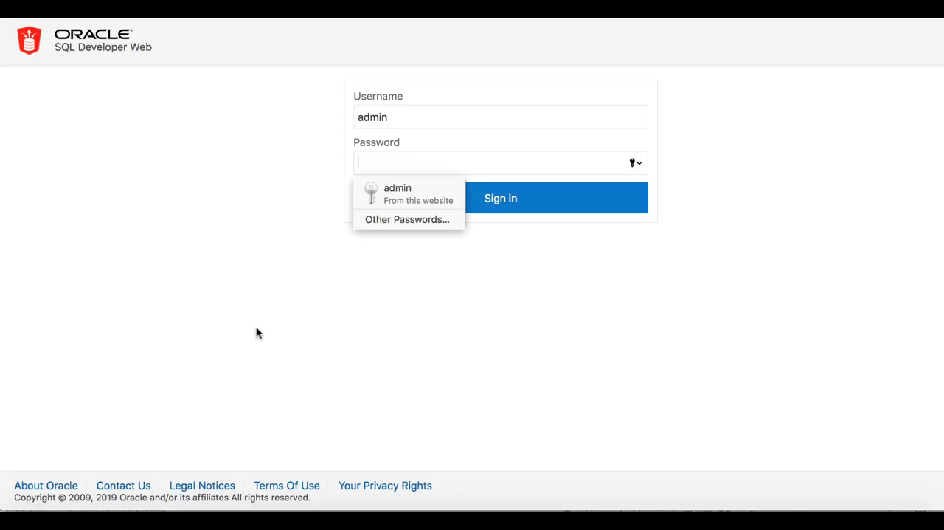
pyautogui.moveTo(437, 143)
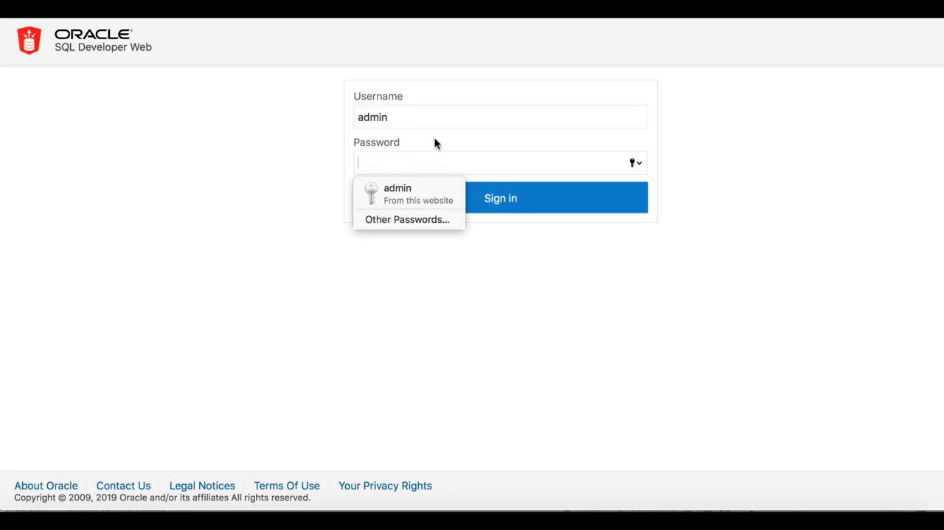
pyautogui.moveTo(404, 162)
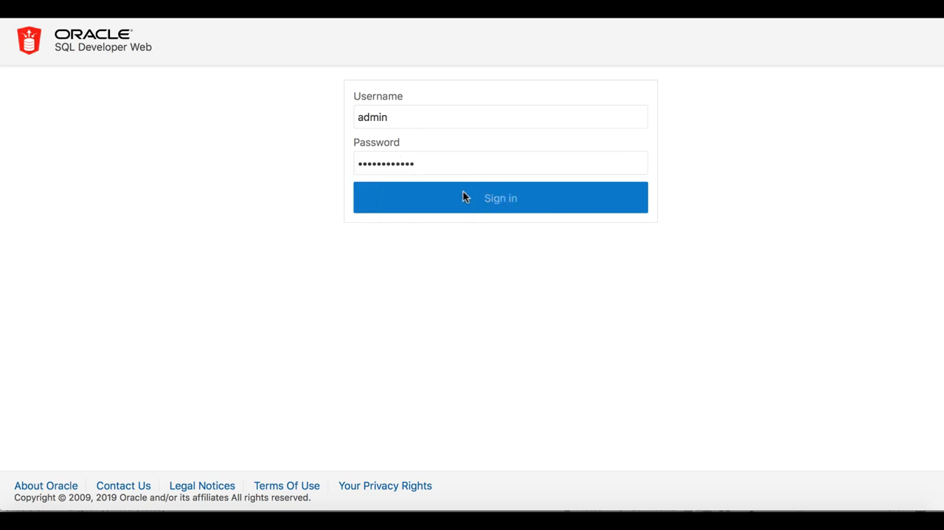
# Sign in to SQL Developer Web as admin to reach the worksheet
pyautogui.click(500, 197)
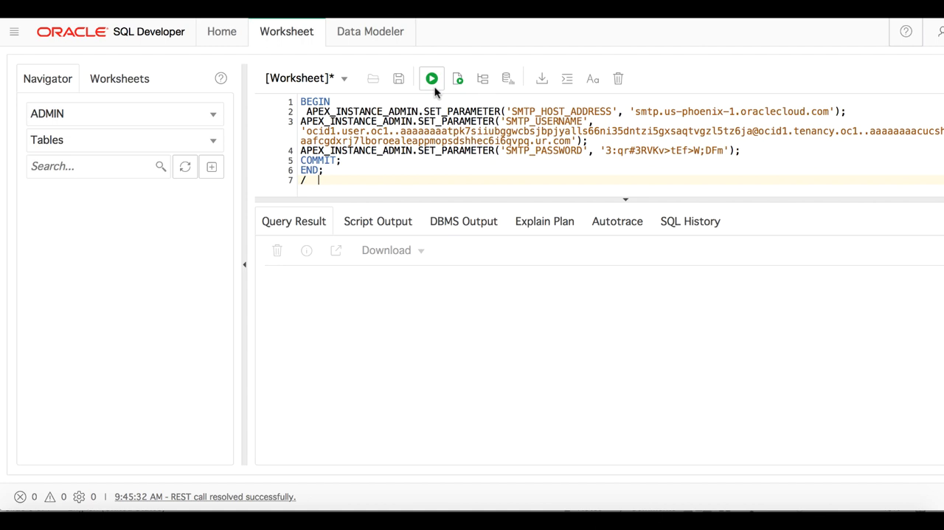
pyautogui.moveTo(431, 78)
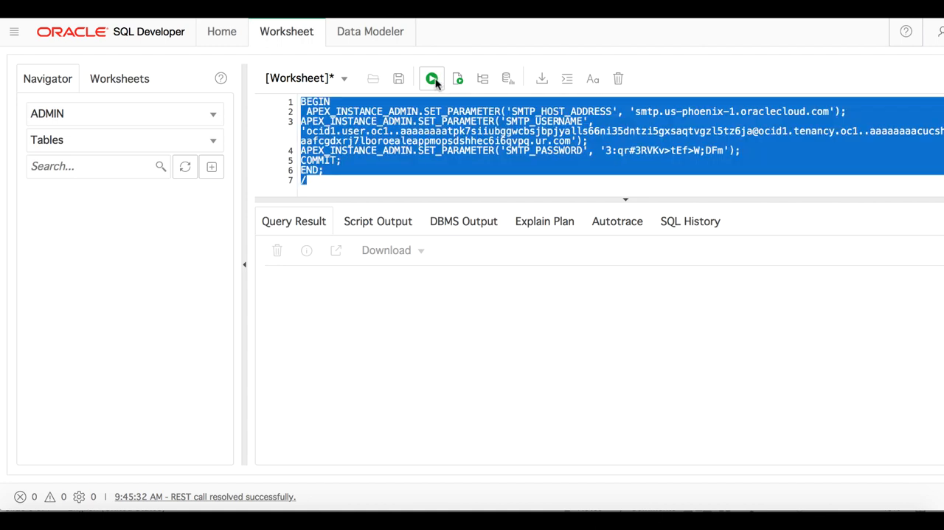
# Run the APEX_INSTANCE_ADMIN.SET_PARAMETER block setting SMTP host, username and password
pyautogui.click(430, 78)
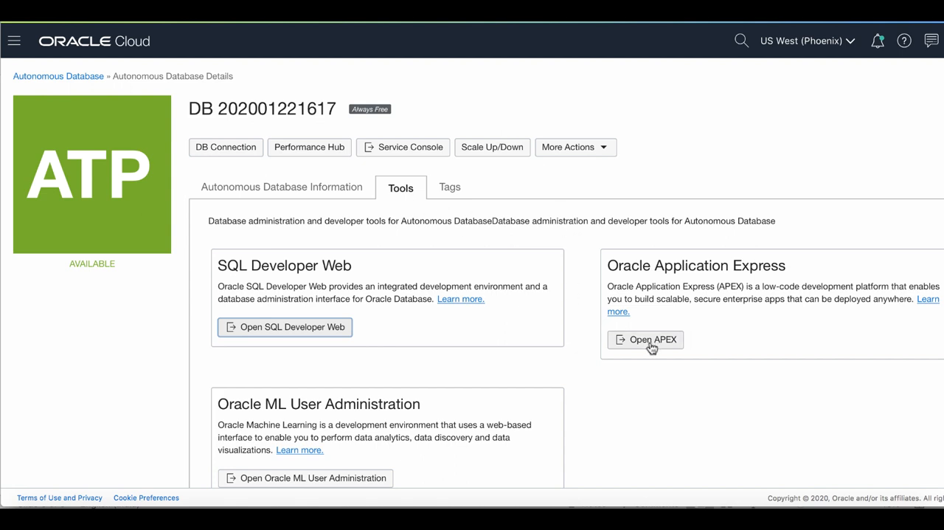
# Launch Oracle APEX from the database tools and sign in to the lowcode2 workspace
pyautogui.click(646, 339)
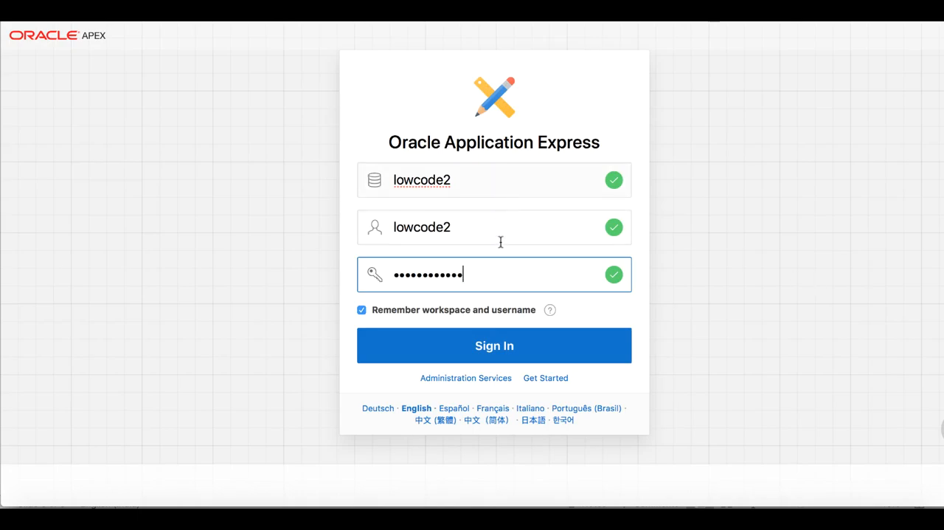
pyautogui.click(488, 346)
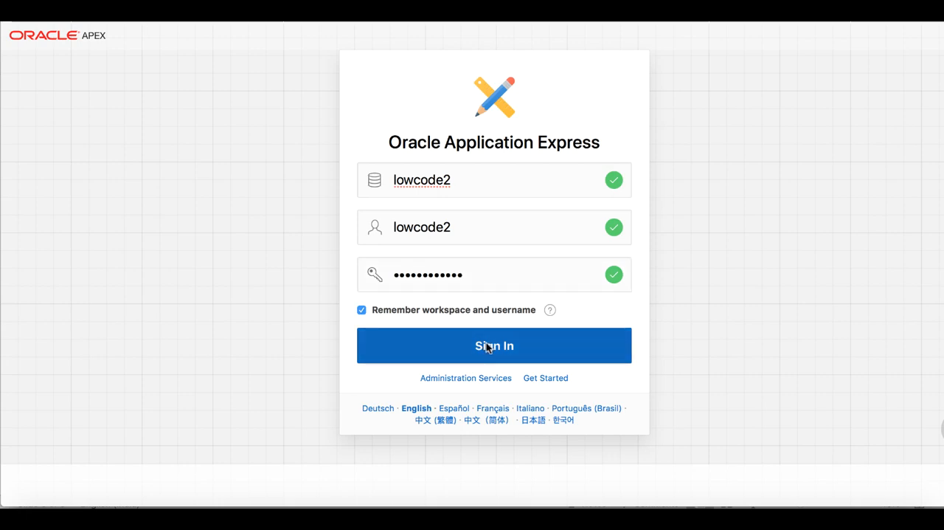
pyautogui.click(493, 346)
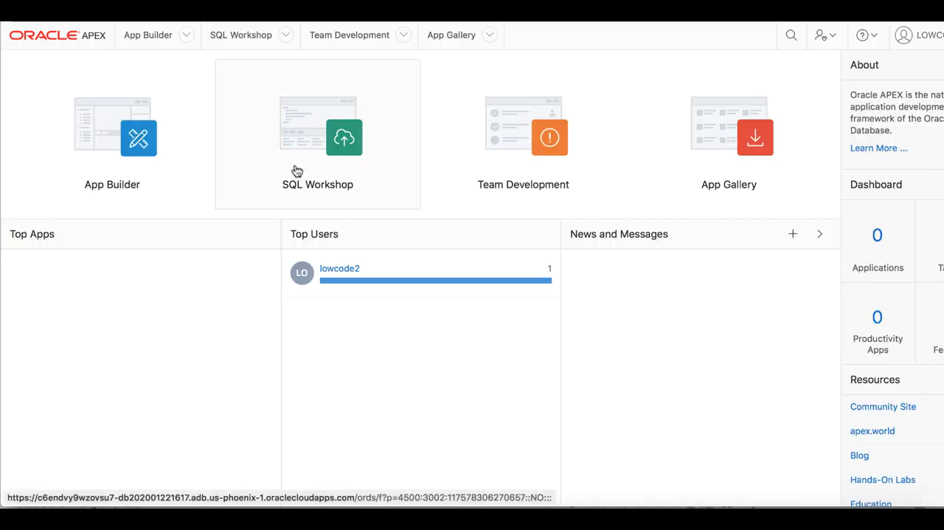
# Go to SQL Commands in SQL Workshop for the LOWCODE2 schema
pyautogui.click(317, 136)
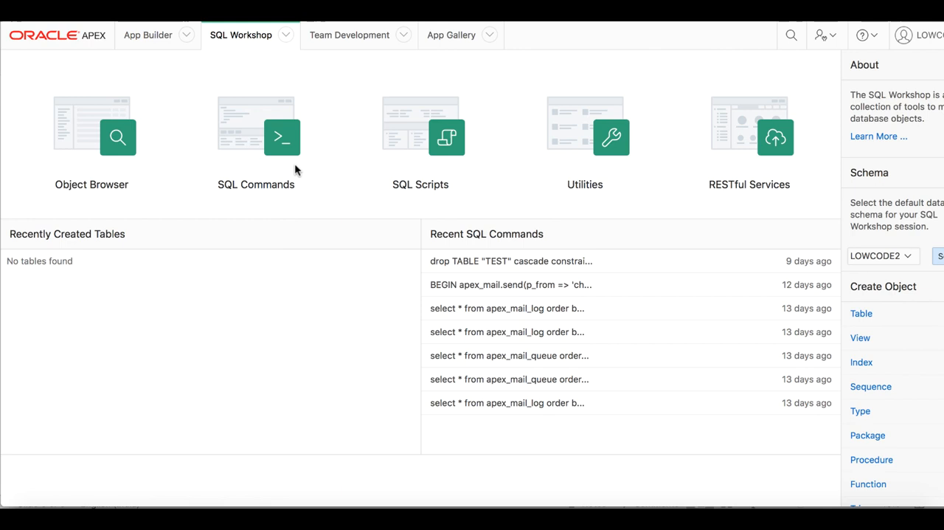
pyautogui.click(282, 137)
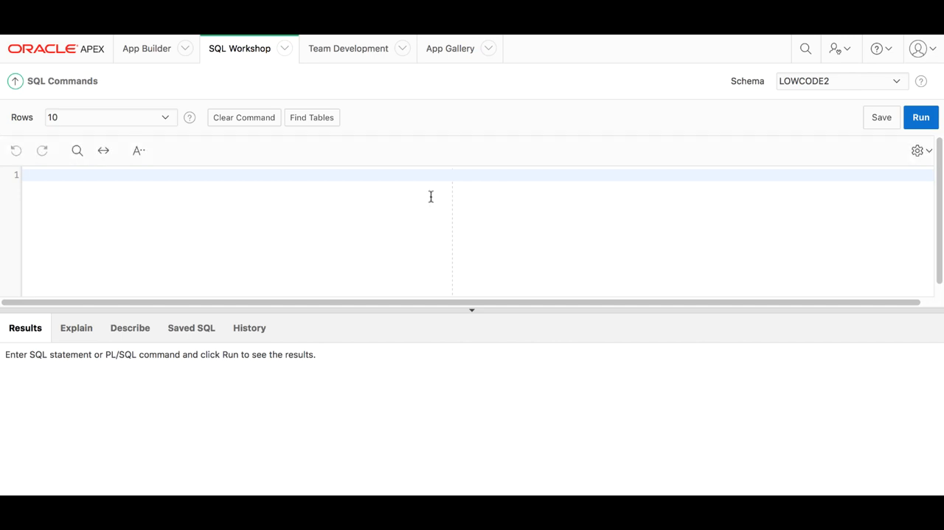
# Run select * from apex_mail_log; returning the one logged Email from Autonomous row
pyautogui.write('select * from apex_mail_log;')
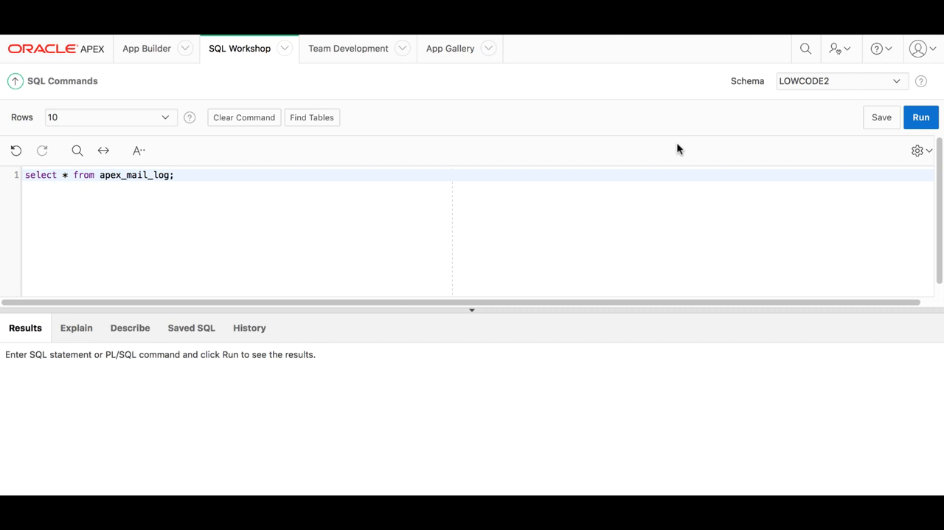
pyautogui.click(926, 116)
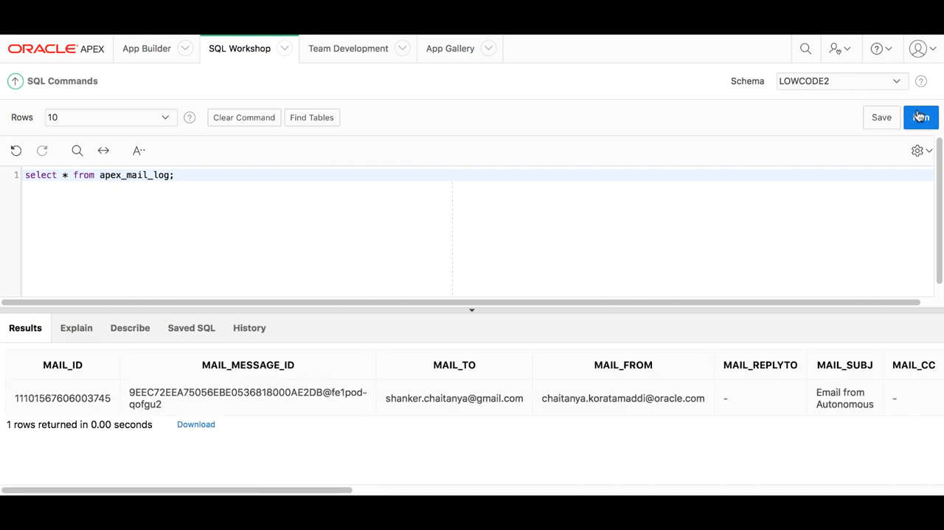